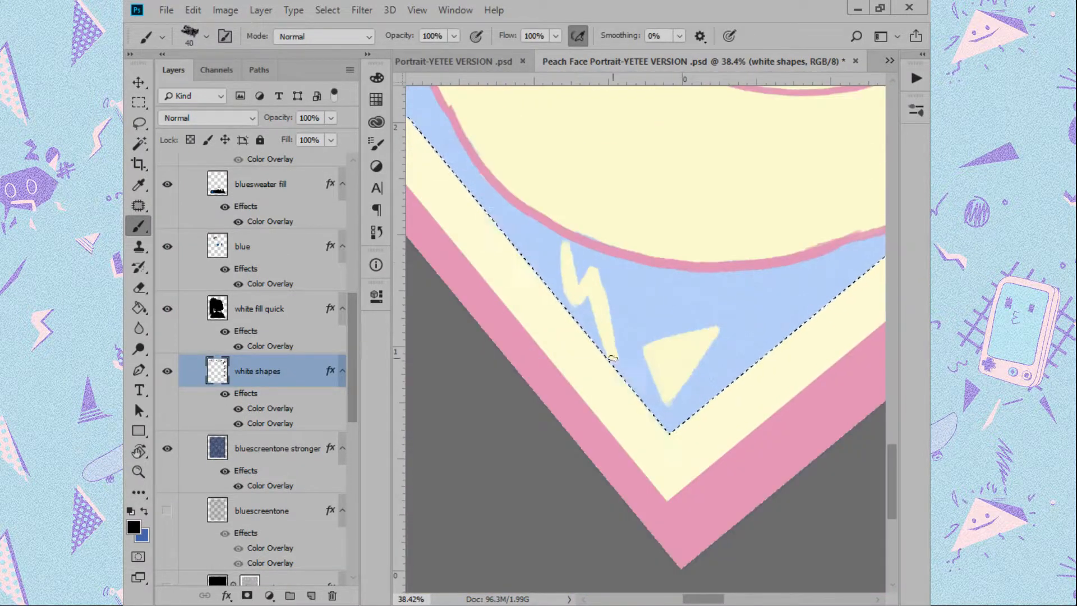
Paint pale yellow lightning bolts and triangles on the white shapes layer, then zoom out
{"action": "left_click", "coordinate": [138, 453]}
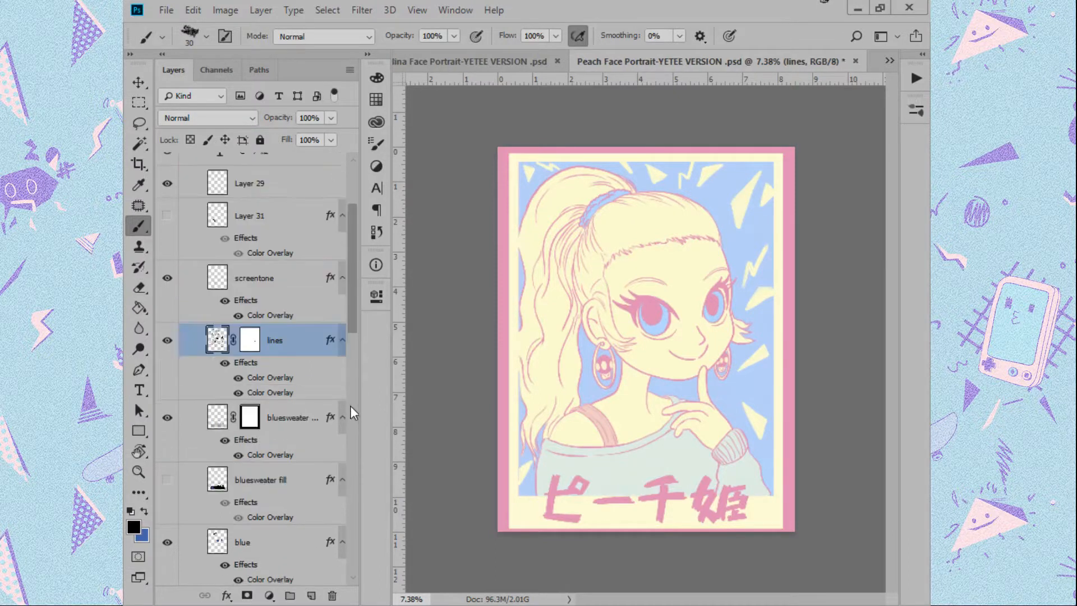
{"action": "scroll", "scroll_direction": "down", "scroll_amount": 3}
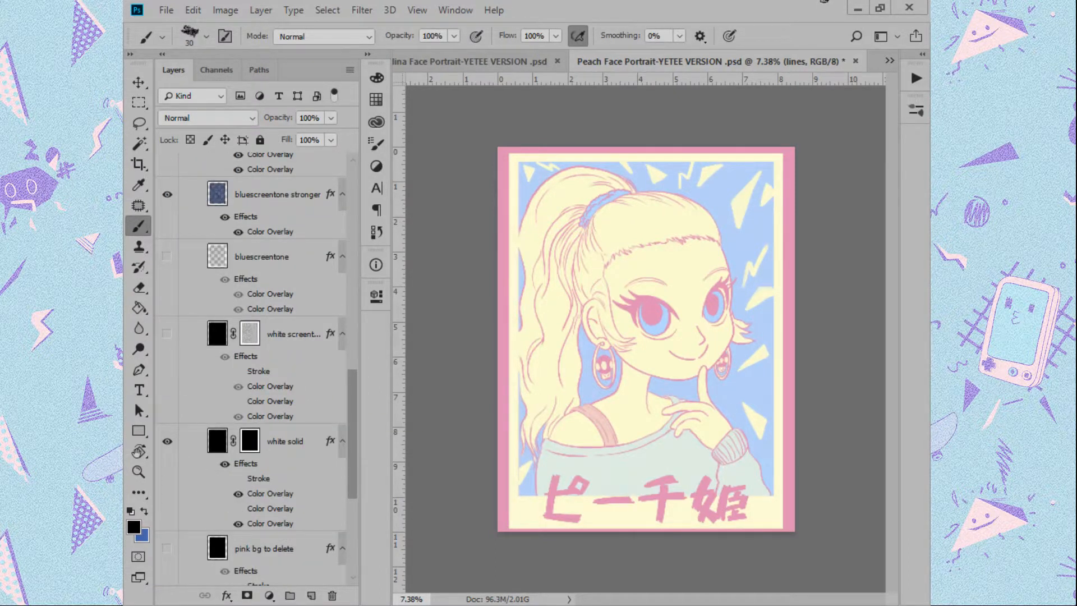